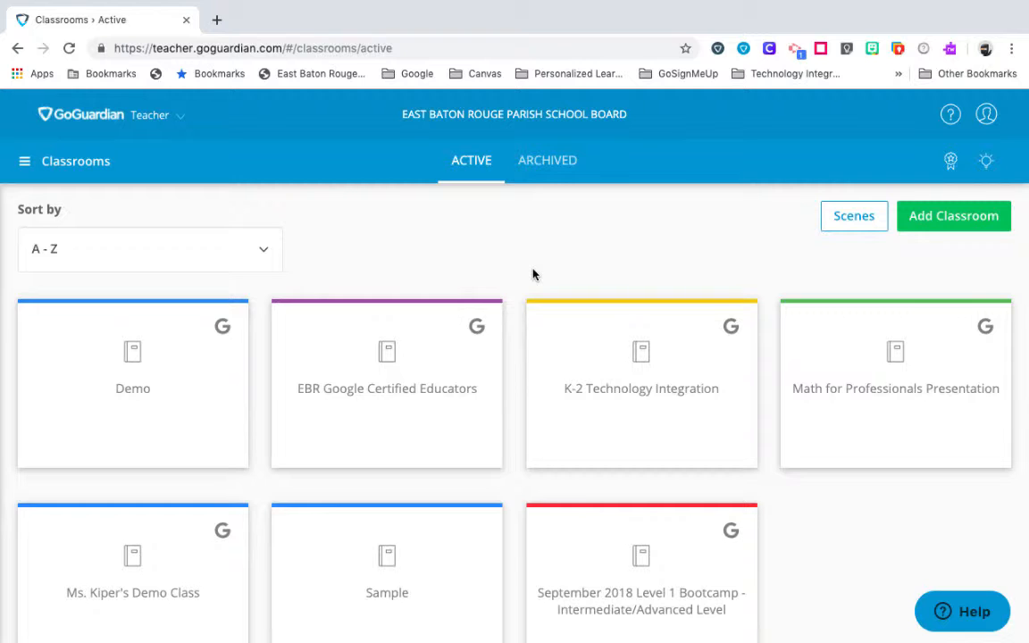
mouse_move(443, 355)
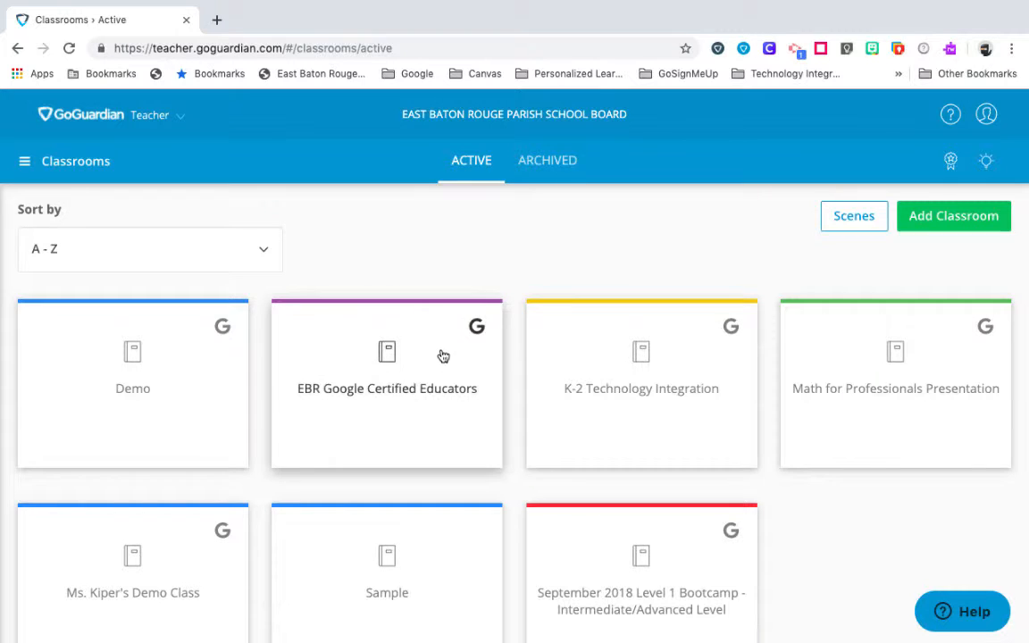
Open the EBR Google Certified Educators classroom from the Active classrooms grid.
left_click(386, 384)
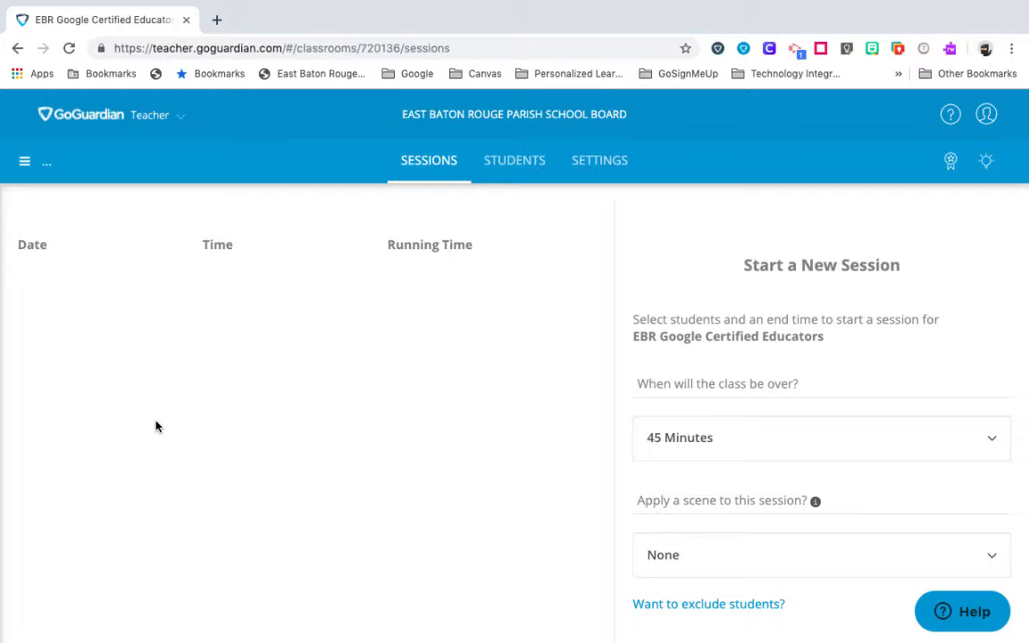
mouse_move(601, 161)
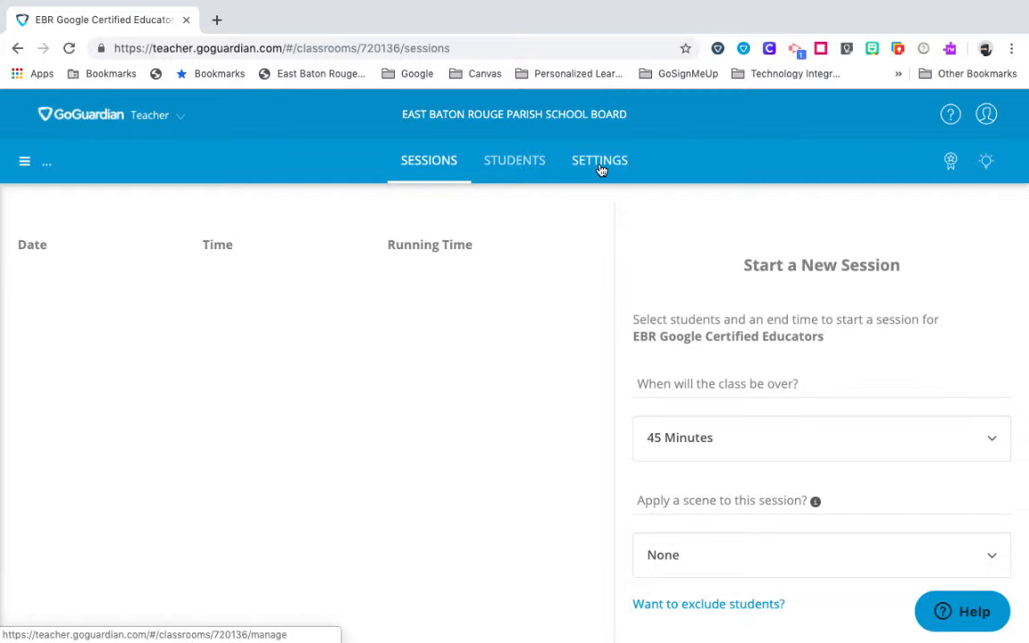
Show the classroom's Info settings with the Archive Classroom panel in view.
left_click(601, 161)
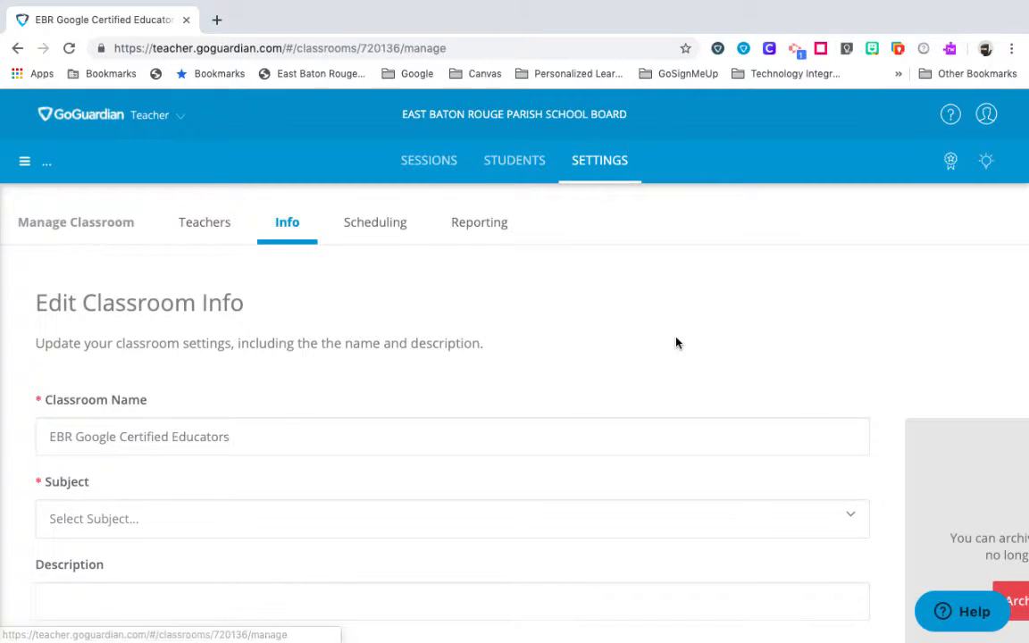
scroll("down", 3)
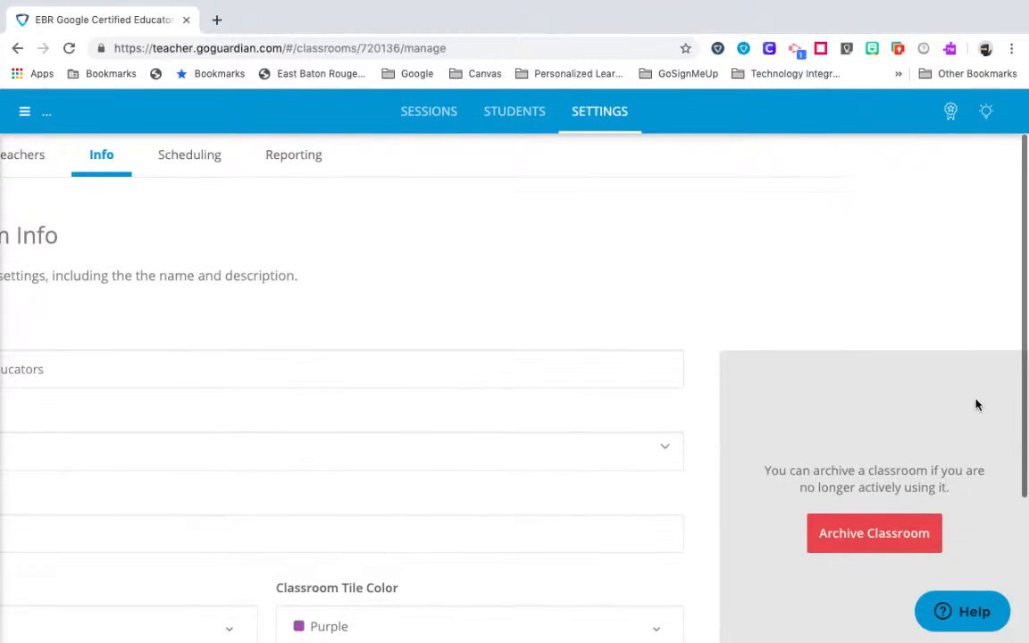
scroll("up", 3)
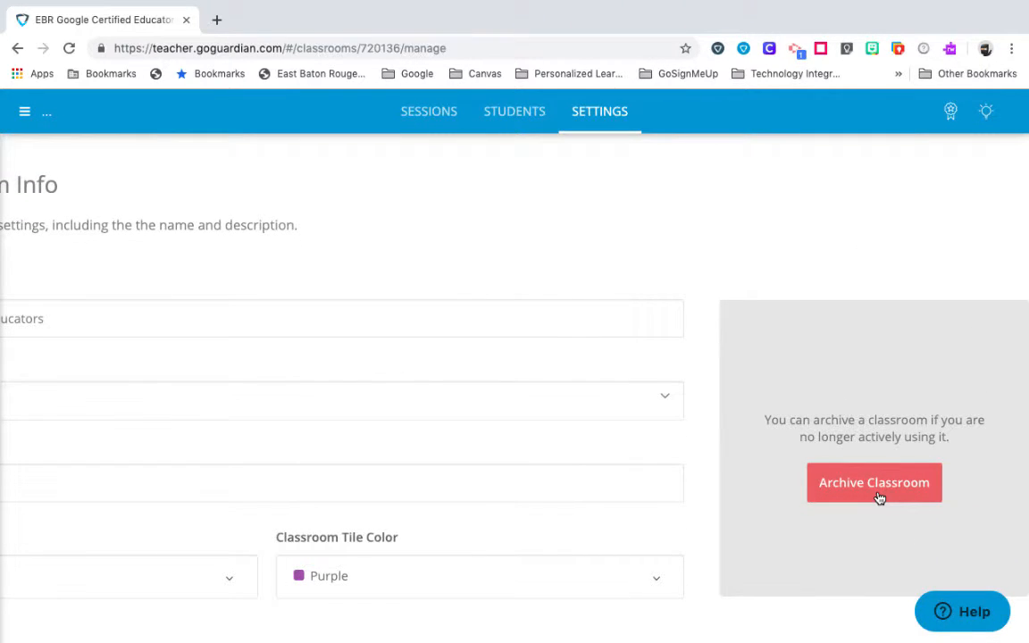
Archive the classroom and wait for the Classroom Archived notice.
left_click(873, 483)
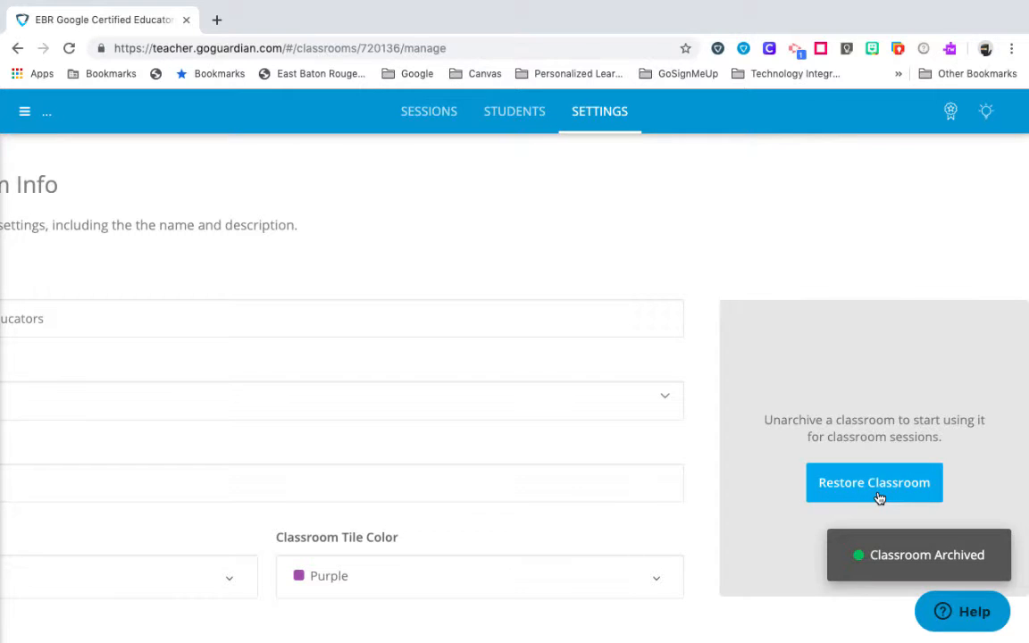
mouse_move(751, 540)
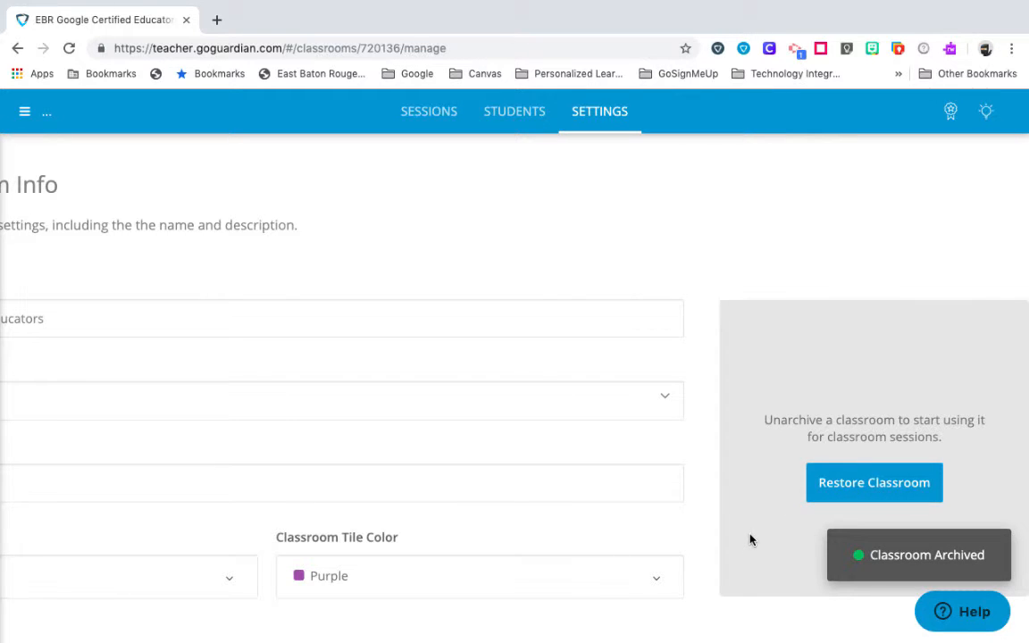
mouse_move(726, 381)
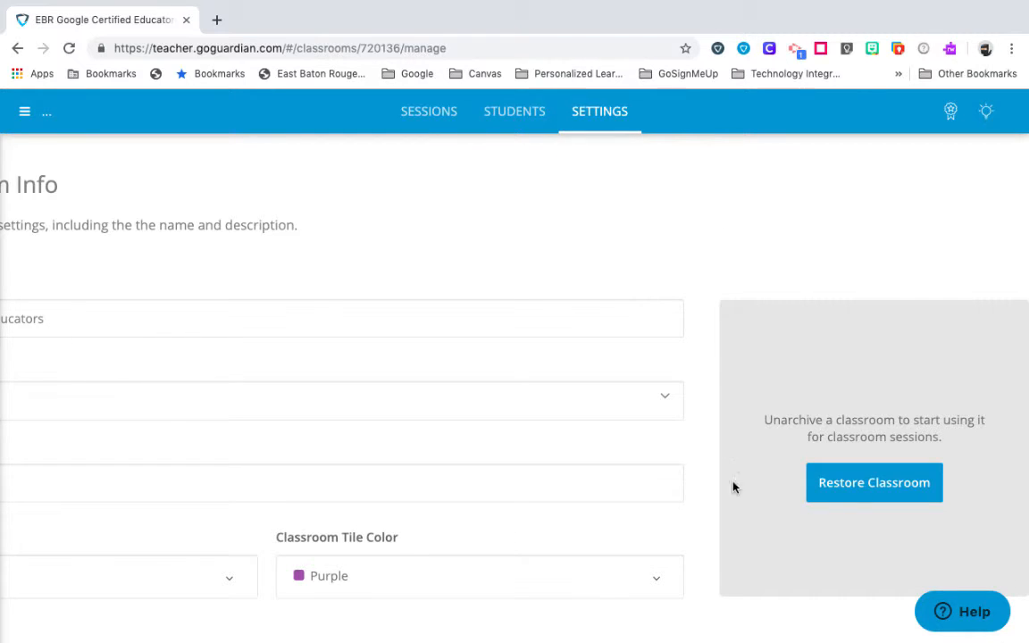
mouse_move(820, 398)
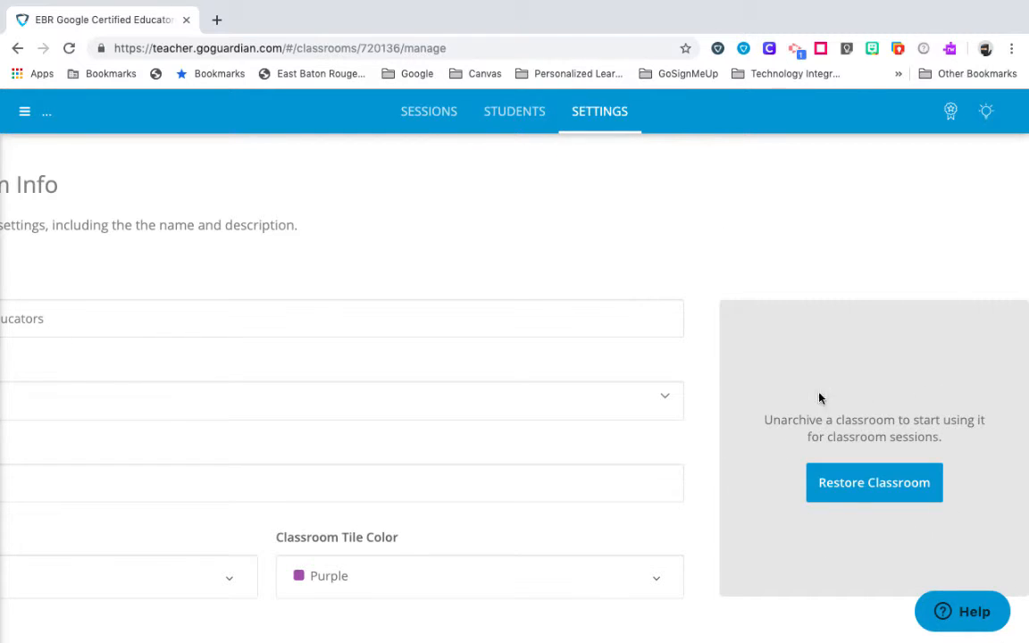
mouse_move(797, 411)
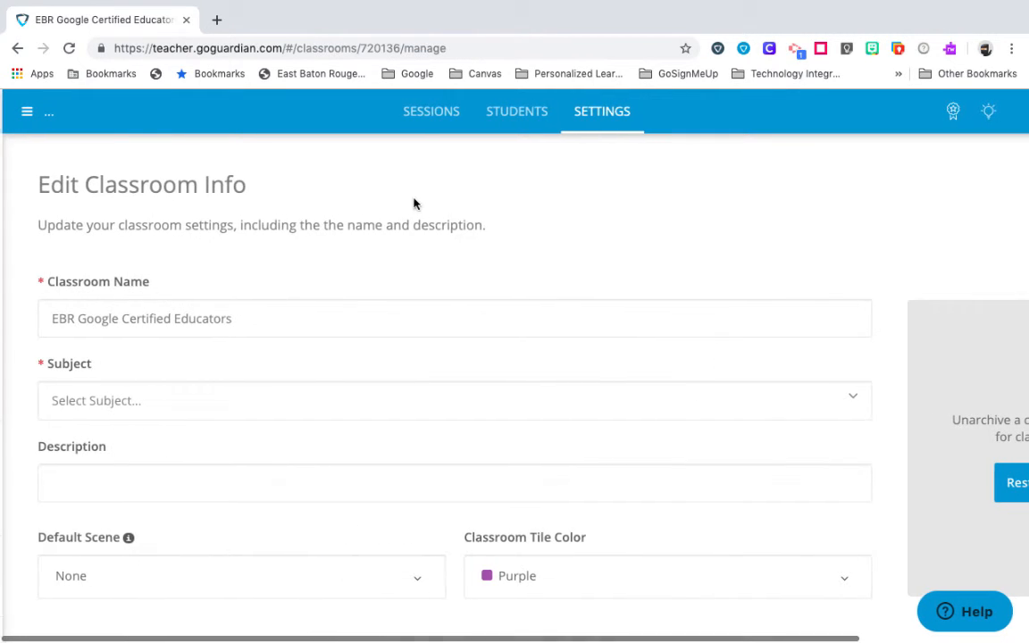
mouse_move(27, 116)
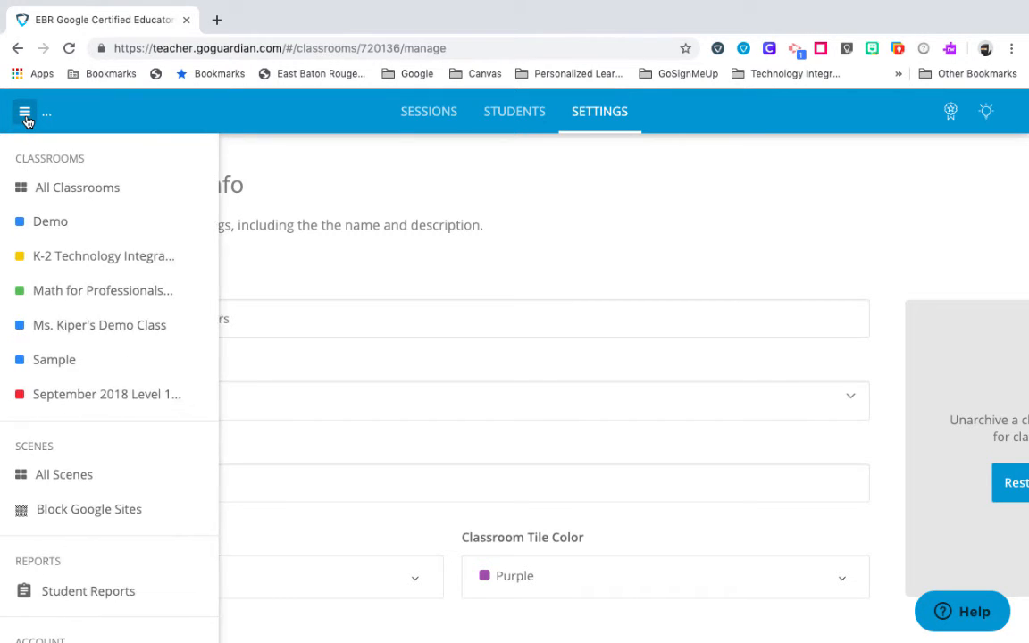
mouse_move(78, 188)
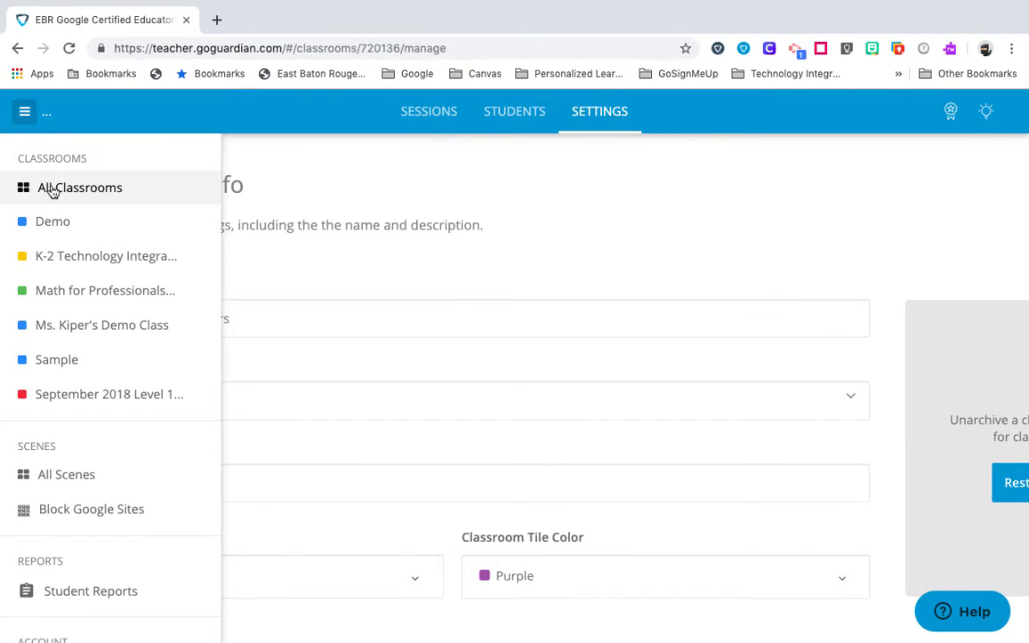
Return to All Classrooms, where EBR Google Certified Educators is no longer listed.
left_click(78, 187)
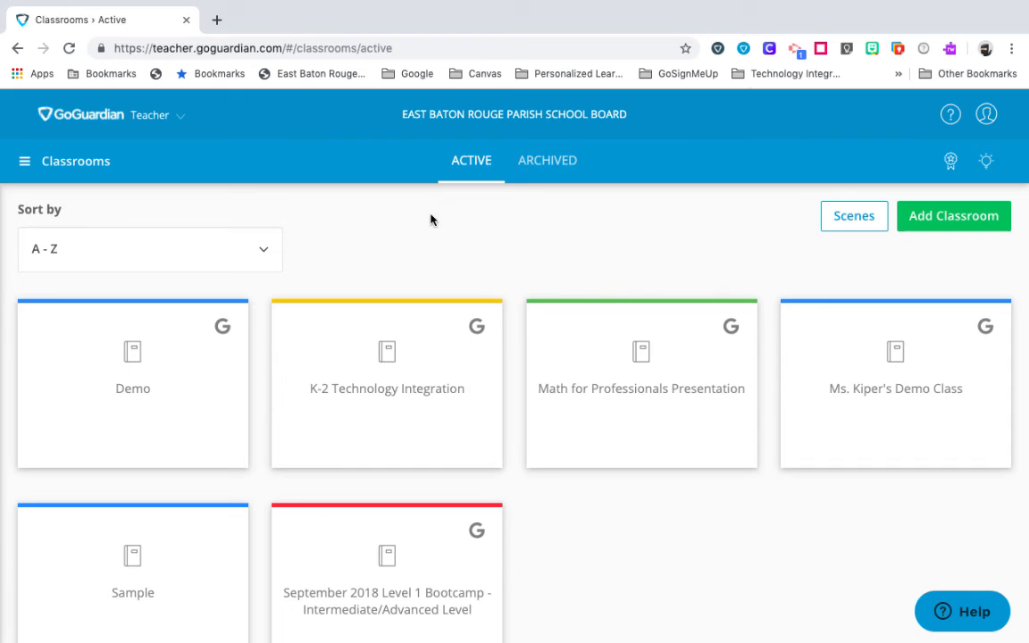